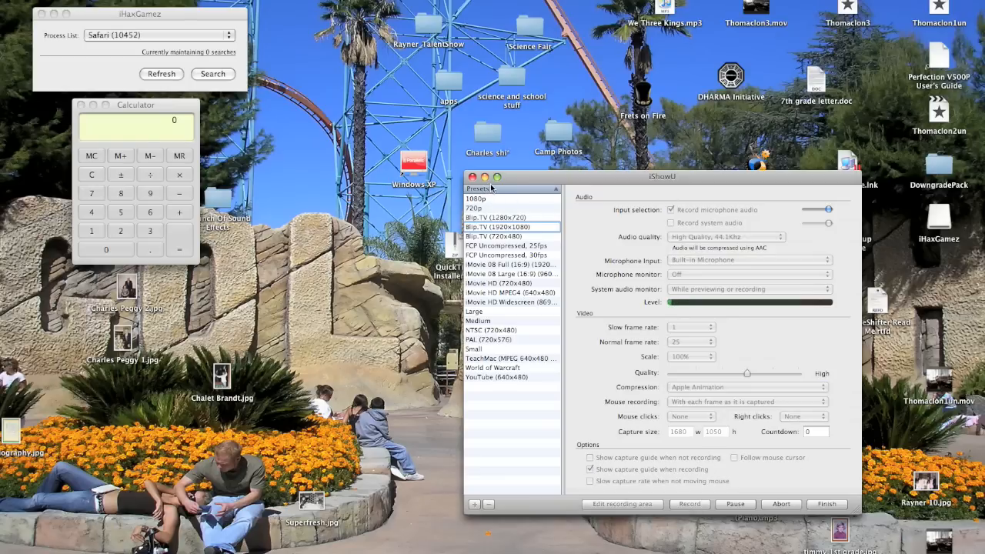
- Close the iShowU recording settings window to reveal the desktop
{"action": "left_click", "coordinate": [472, 177]}
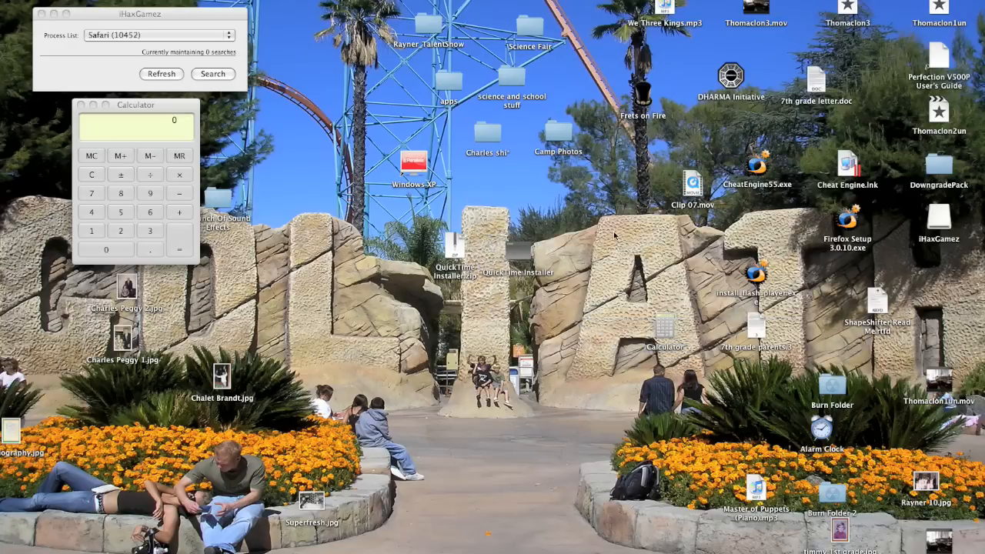
{"action": "mouse_move", "coordinate": [622, 281]}
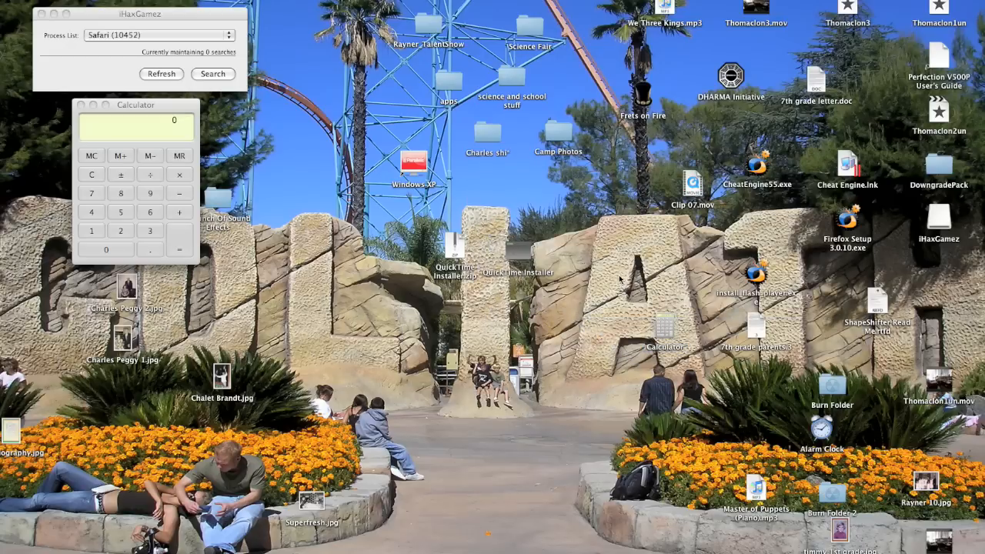
{"action": "mouse_move", "coordinate": [261, 159]}
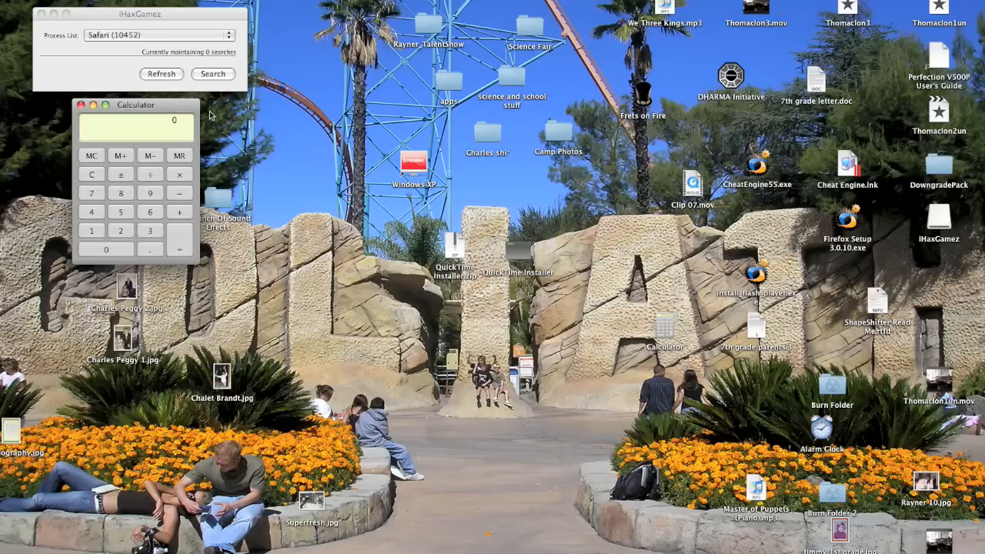
{"action": "mouse_move", "coordinate": [196, 110]}
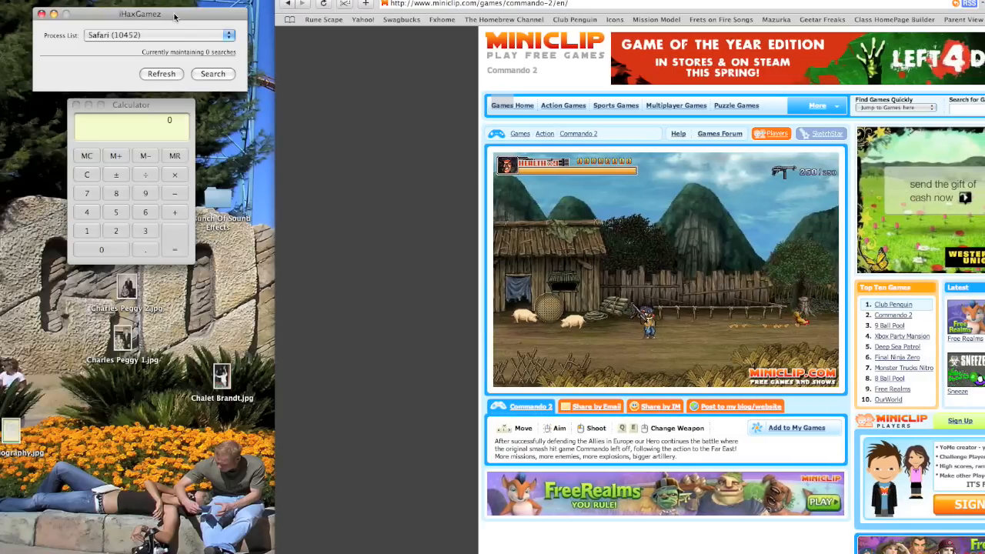
{"action": "mouse_move", "coordinate": [190, 36]}
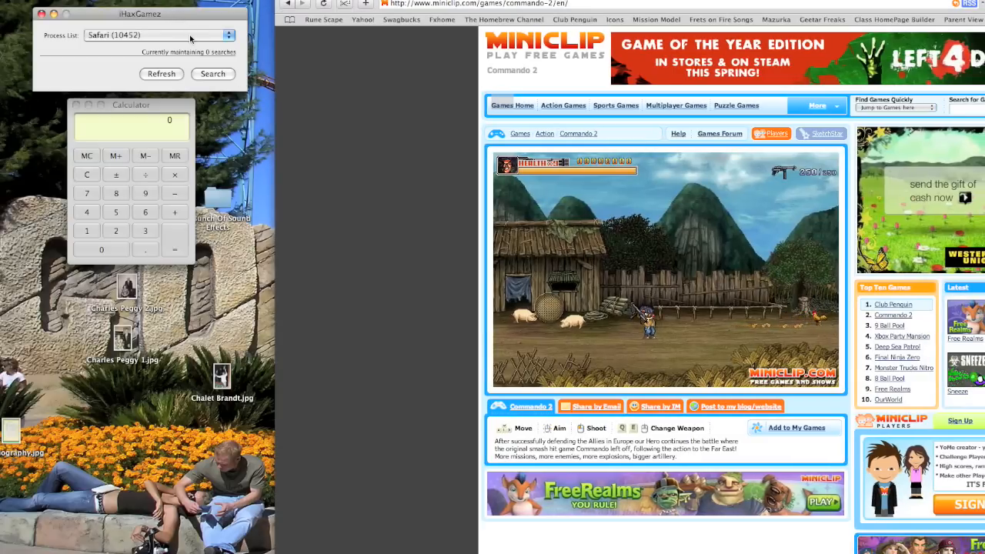
{"action": "mouse_move", "coordinate": [213, 74]}
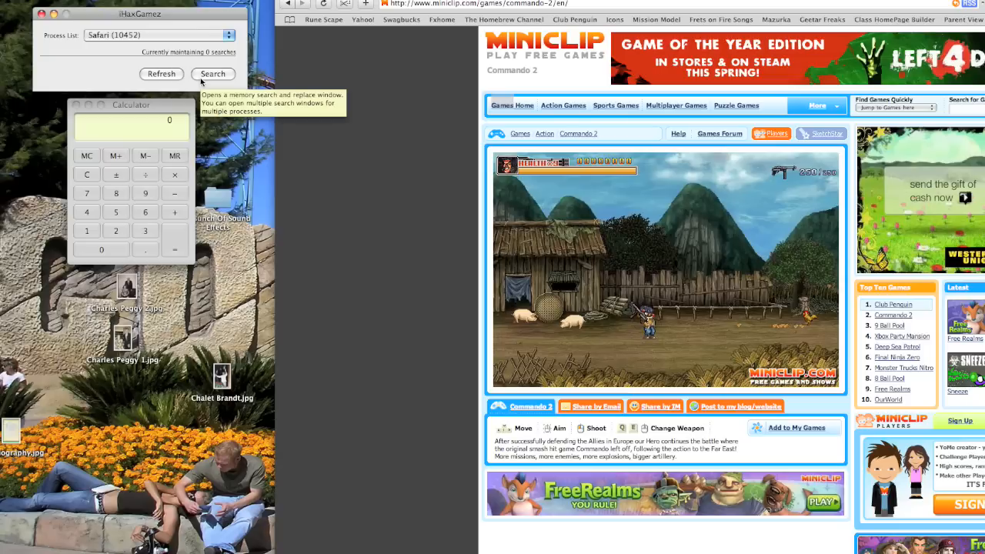
{"action": "mouse_move", "coordinate": [158, 35]}
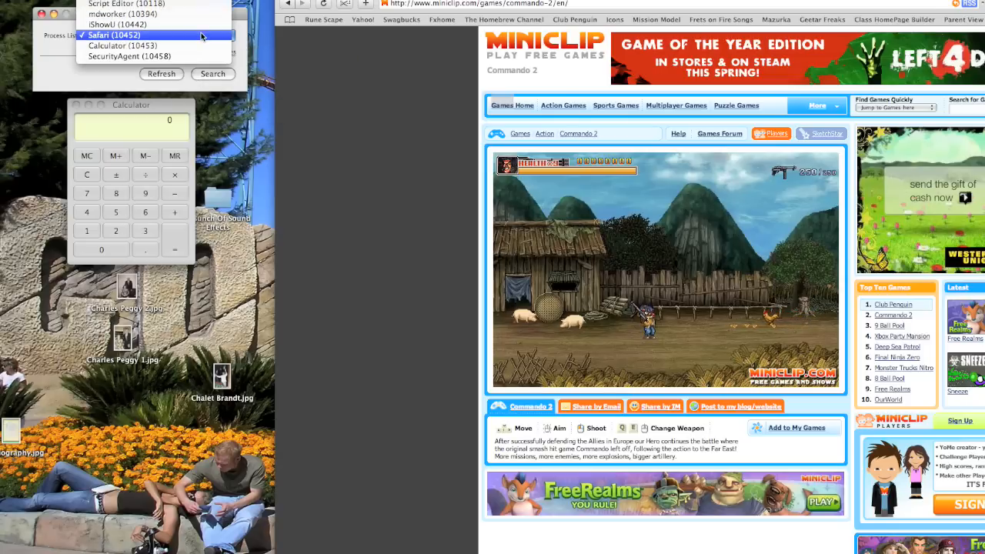
{"action": "left_click", "coordinate": [114, 35]}
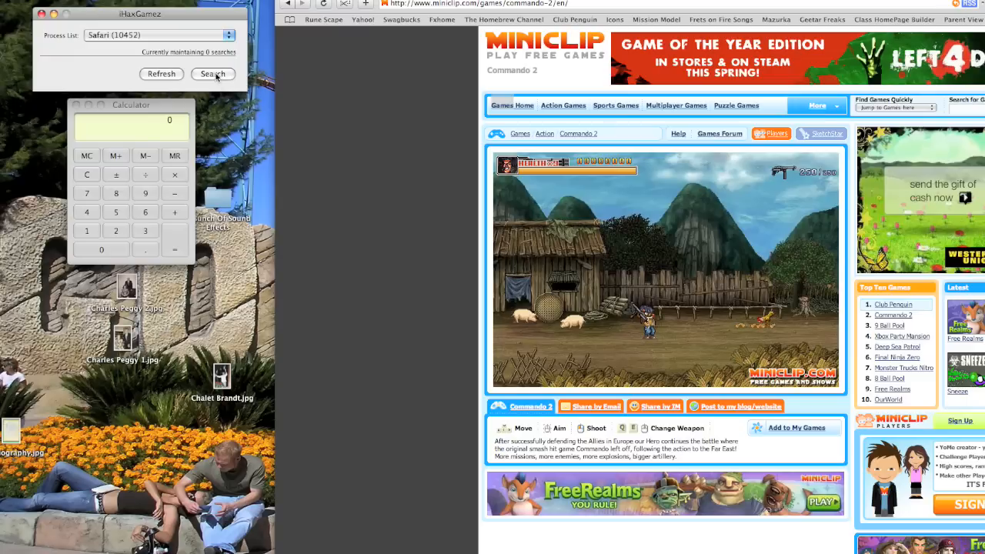
- Start a Search Navigator scan of Safari's memory for 2000 as a 4-byte integer
{"action": "left_click", "coordinate": [213, 74]}
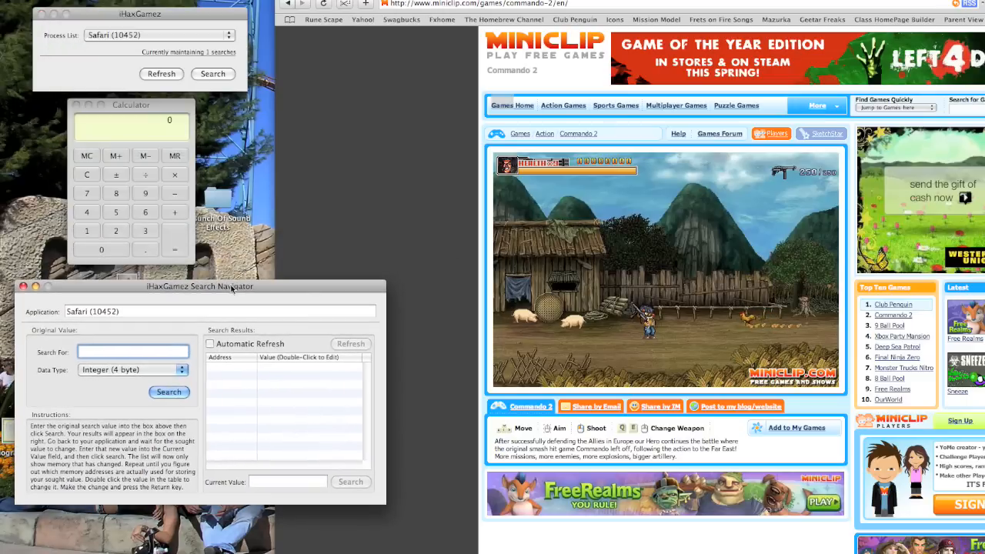
{"action": "mouse_move", "coordinate": [812, 181]}
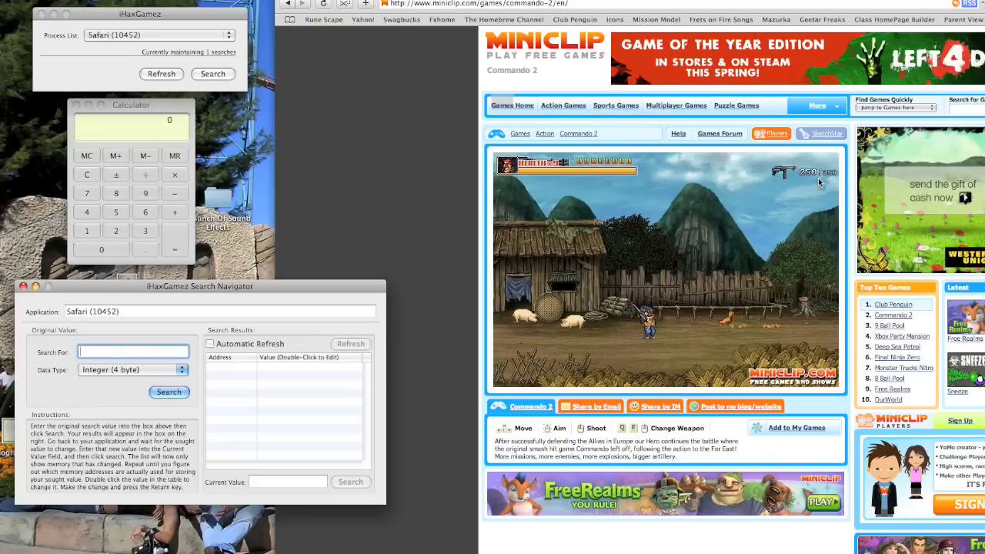
{"action": "mouse_move", "coordinate": [195, 162]}
{"action": "type", "text": "2000"}
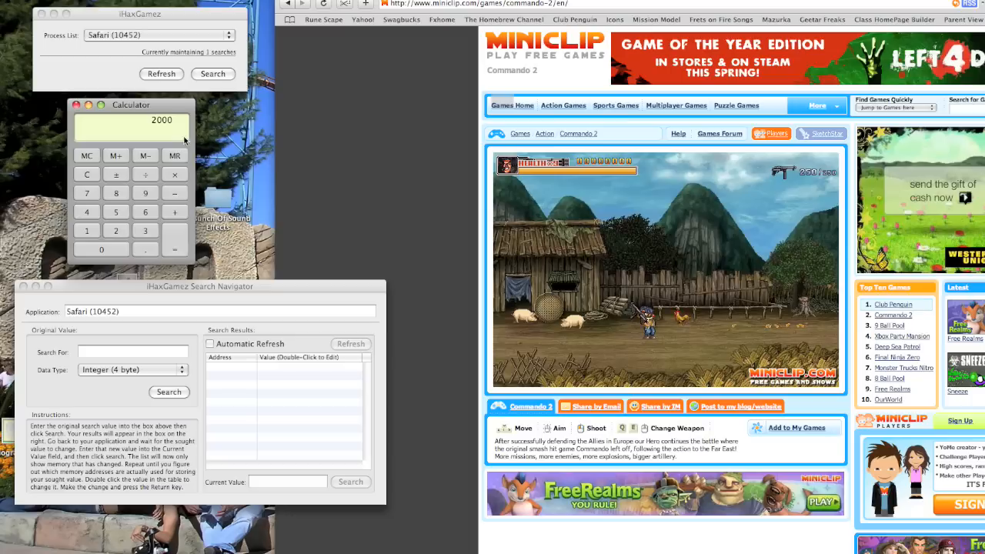
{"action": "mouse_move", "coordinate": [377, 239]}
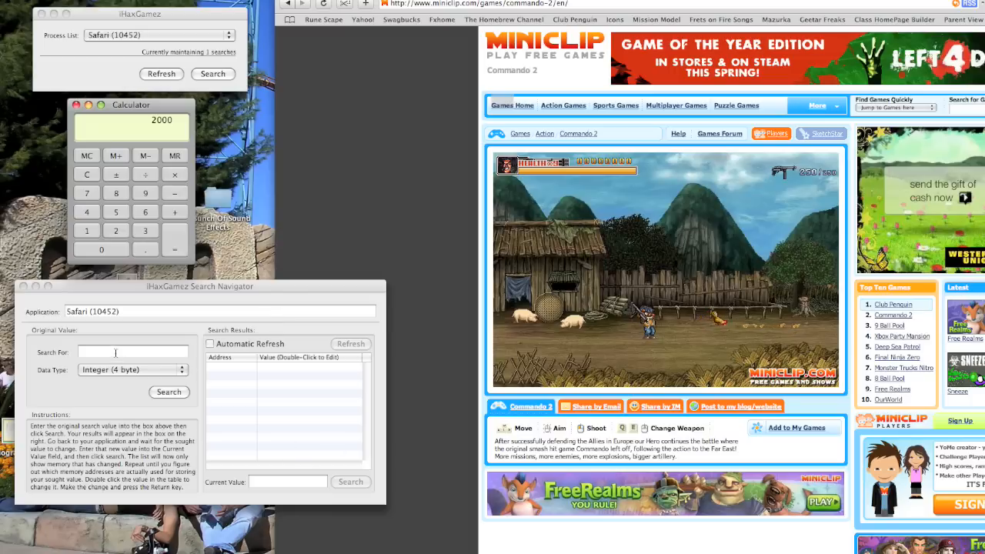
{"action": "type", "text": "200"}
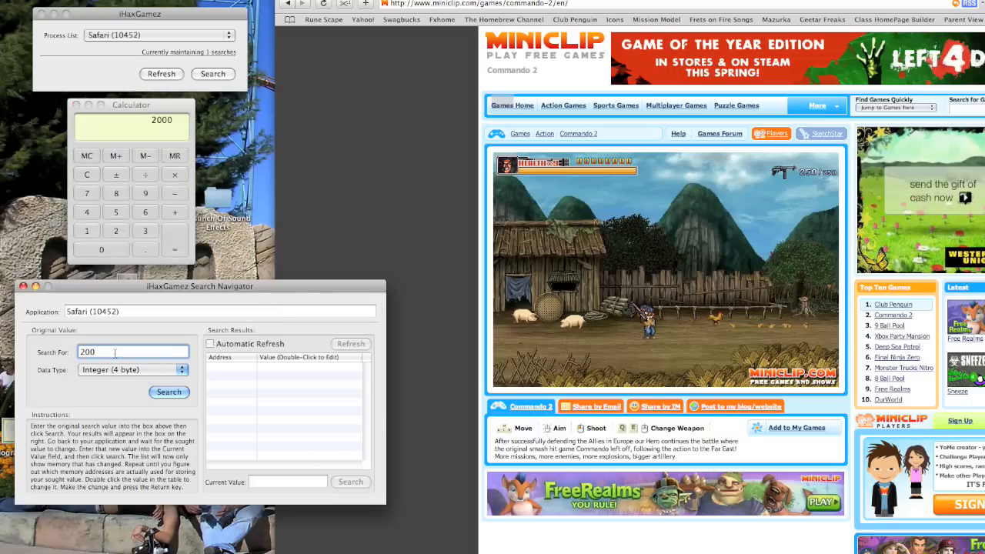
{"action": "left_click", "coordinate": [168, 391]}
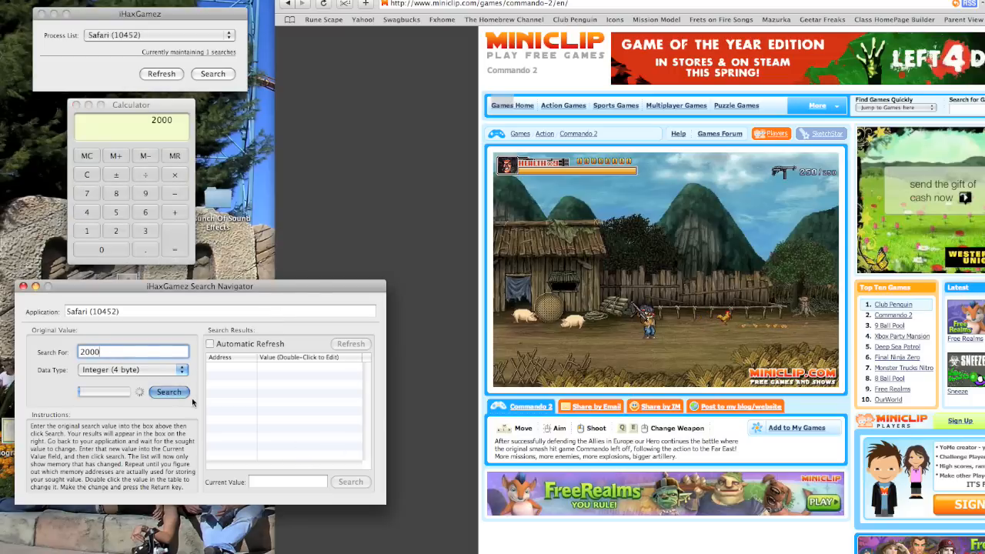
{"action": "left_click", "coordinate": [168, 392]}
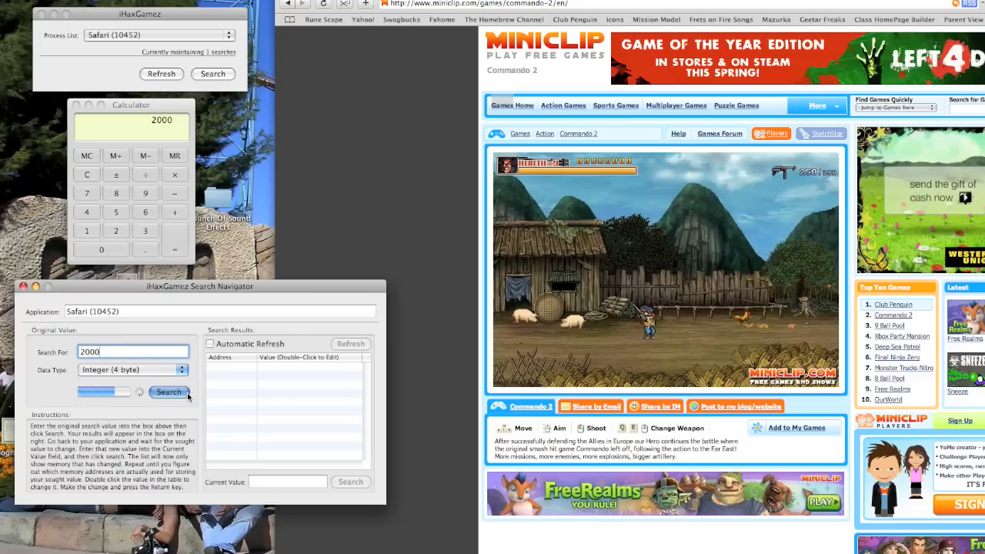
- Refine the 183 matches using the new Current Value 1968, leaving one address
{"action": "left_click", "coordinate": [168, 391]}
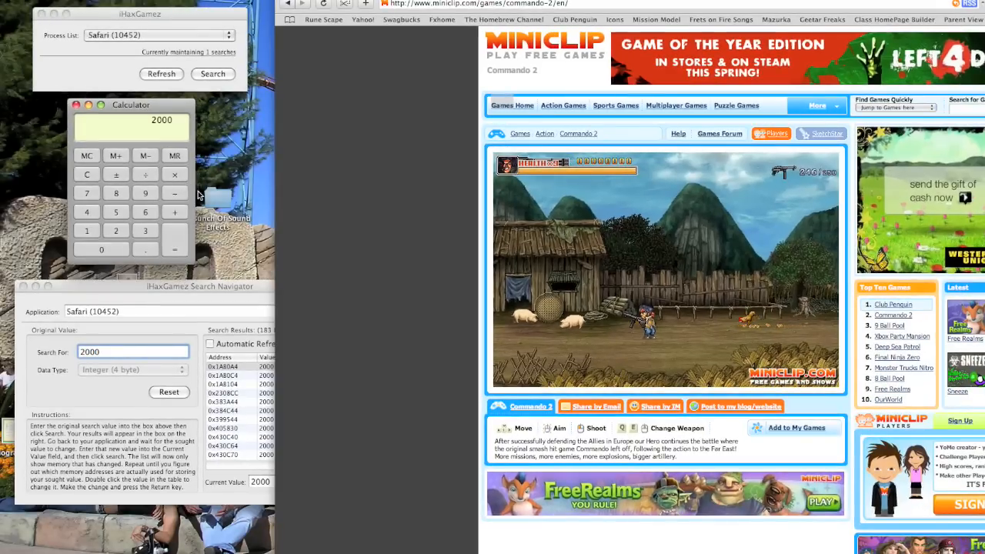
{"action": "left_click", "coordinate": [173, 174]}
{"action": "type", "text": "1"}
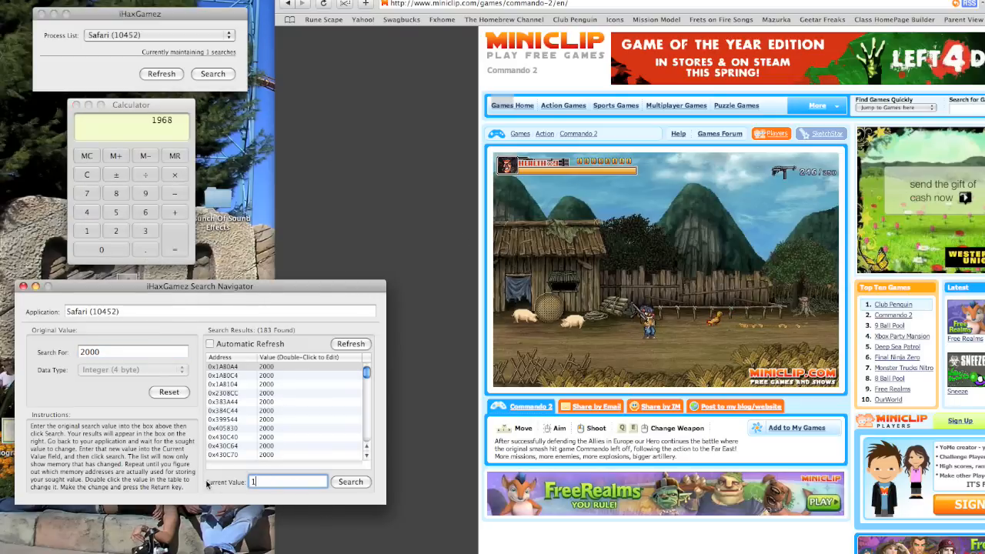
{"action": "type", "text": "968"}
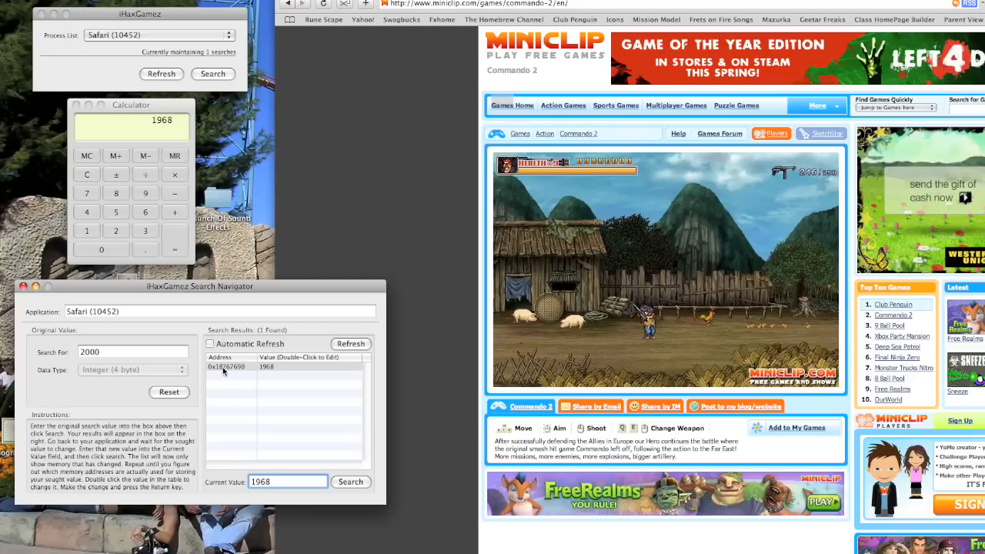
- Set the single matching address to 8000000 and close the Search Navigator
{"action": "left_click", "coordinate": [285, 367]}
{"action": "type", "text": "8000000"}
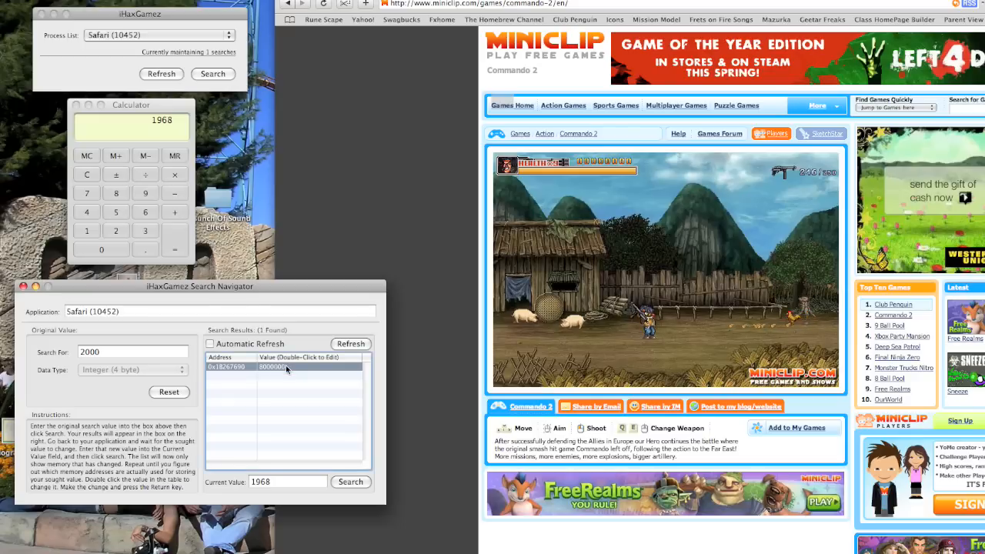
{"action": "left_click", "coordinate": [350, 343]}
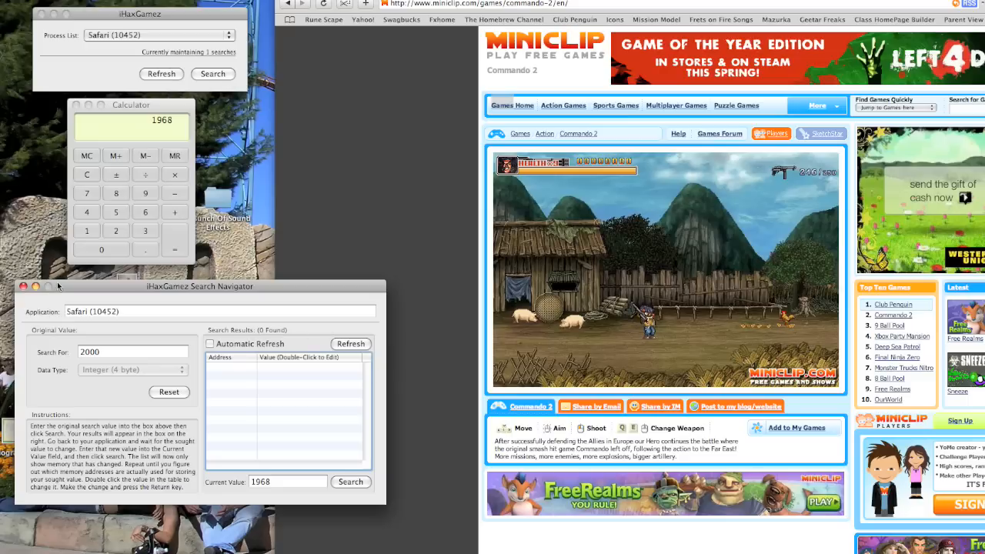
{"action": "left_click", "coordinate": [24, 286]}
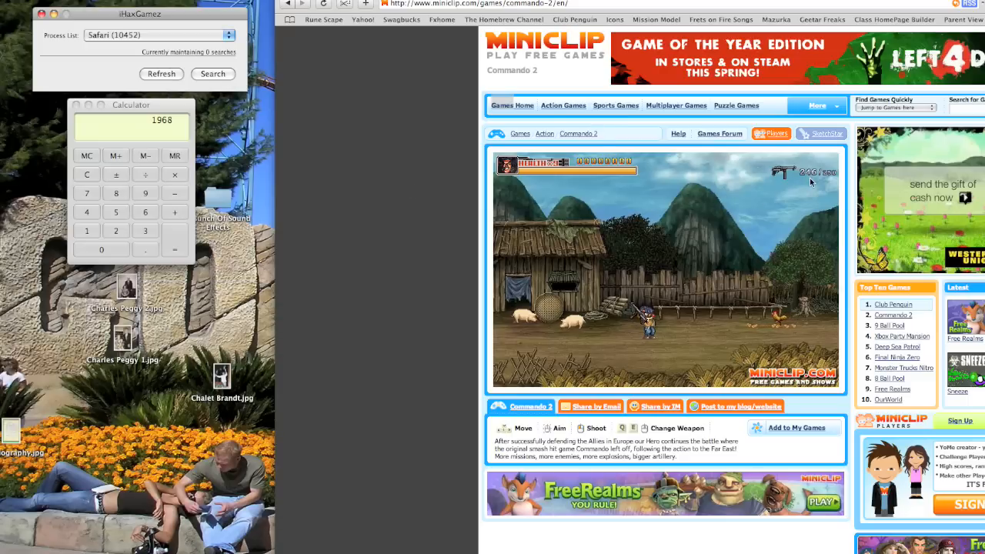
{"action": "mouse_move", "coordinate": [708, 243]}
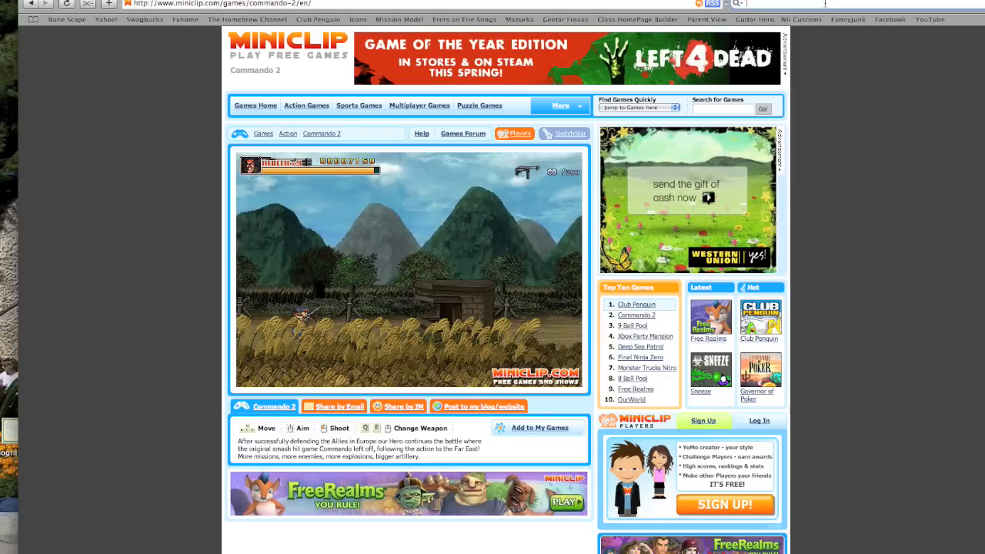
- Find the Bloons Tower Defense 2 page again and load the game via Play Now
{"action": "type", "text": "monkey"}
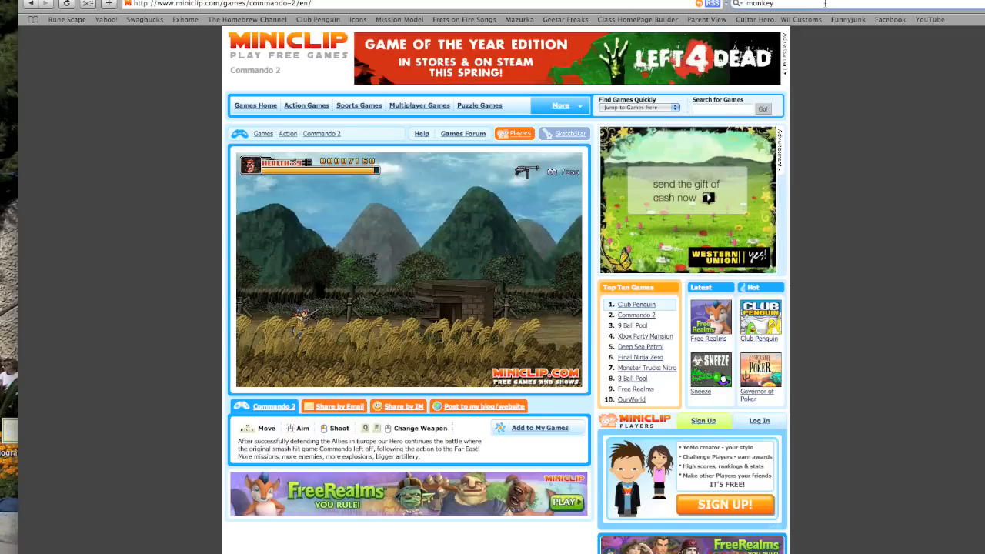
{"action": "type", "text": "balloon thing"}
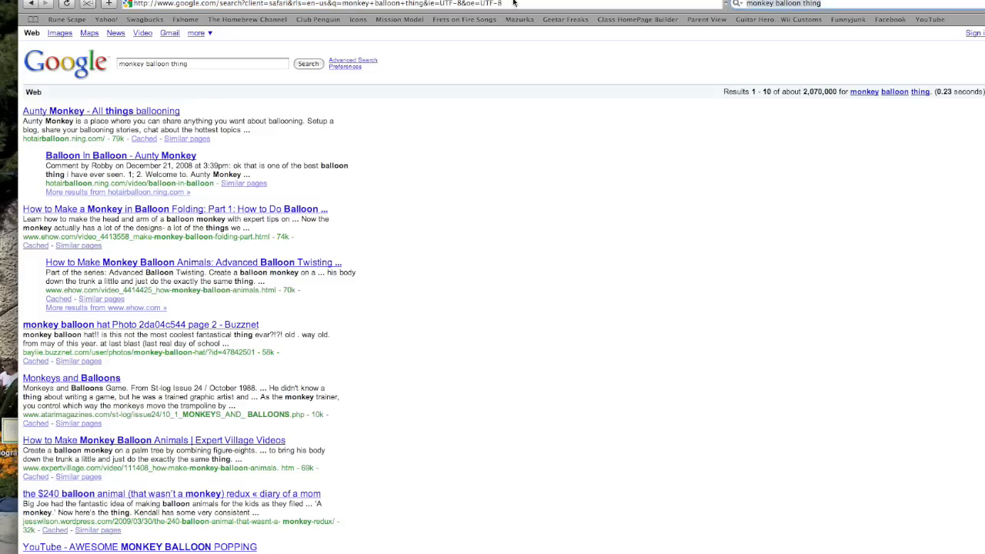
{"action": "mouse_move", "coordinate": [150, 83]}
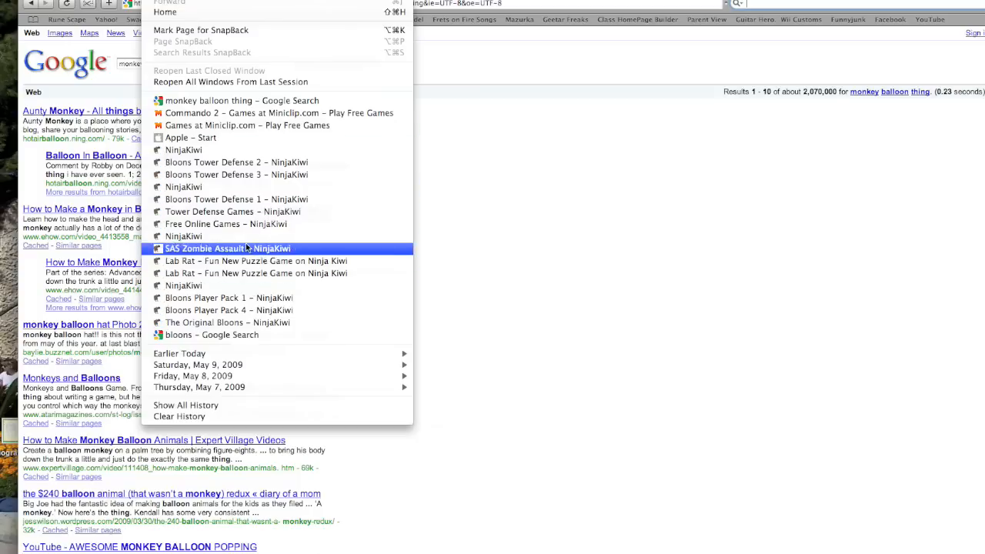
{"action": "mouse_move", "coordinate": [236, 162]}
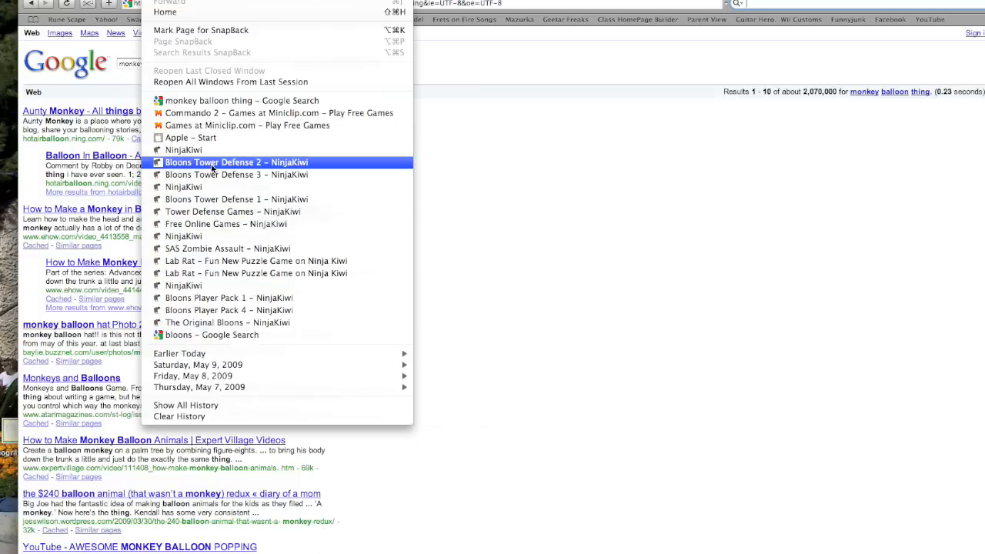
{"action": "left_click", "coordinate": [236, 163]}
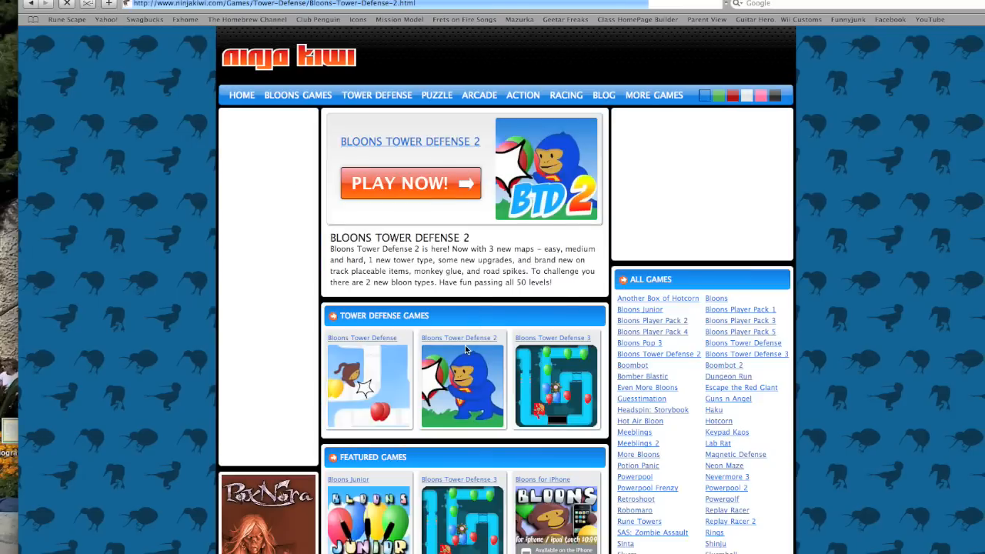
{"action": "mouse_move", "coordinate": [464, 339]}
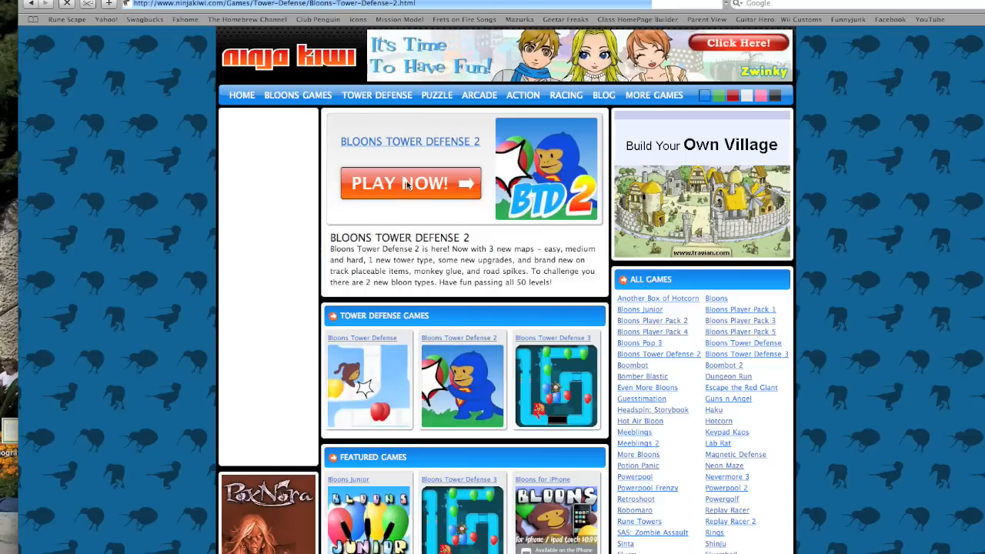
{"action": "left_click", "coordinate": [410, 183]}
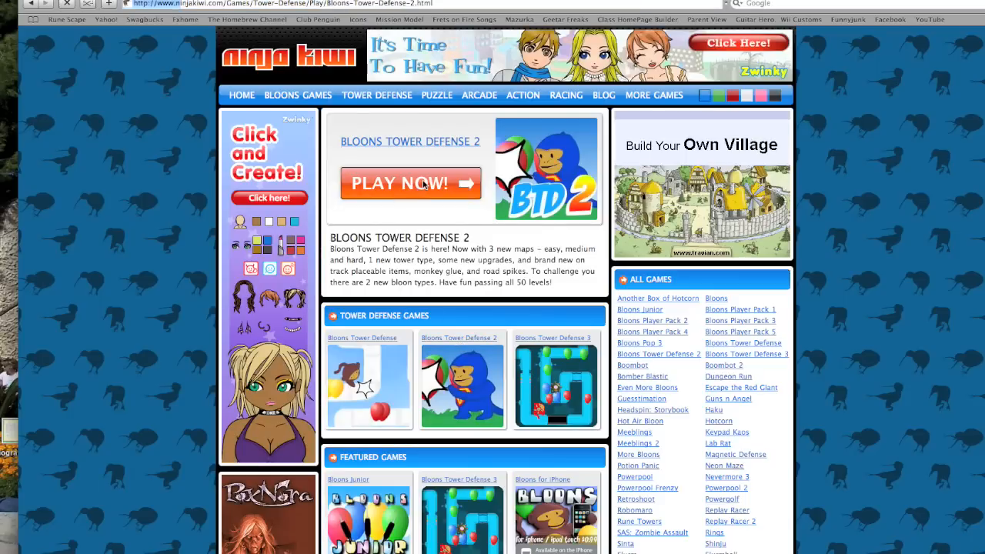
{"action": "left_click", "coordinate": [409, 183]}
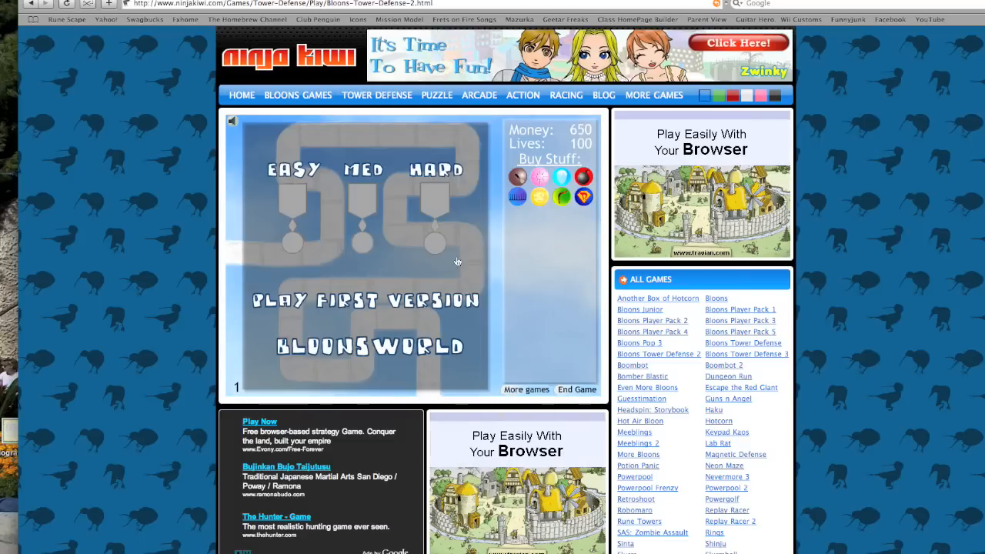
- Choose the Med difficulty to begin a game with 650 money and 50 lives
{"action": "left_click", "coordinate": [437, 170]}
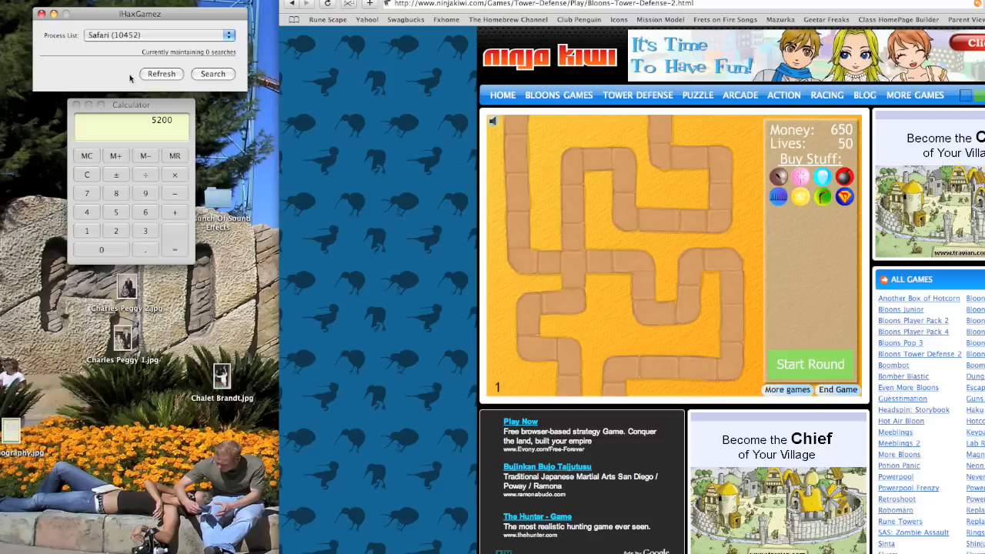
- Search Safari's memory for 5200, getting 11 matches, and place a Dart Monkey
{"action": "left_click", "coordinate": [213, 74]}
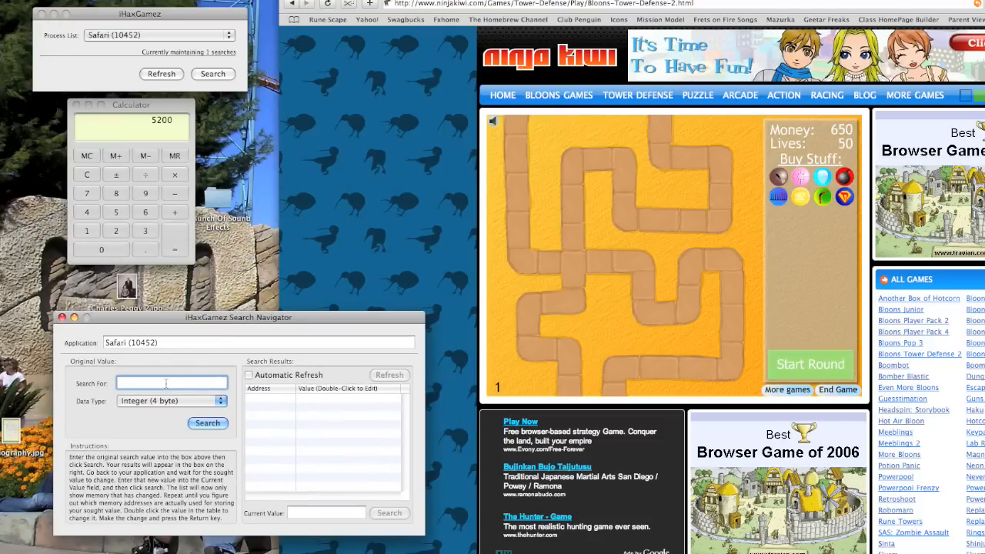
{"action": "type", "text": "52"}
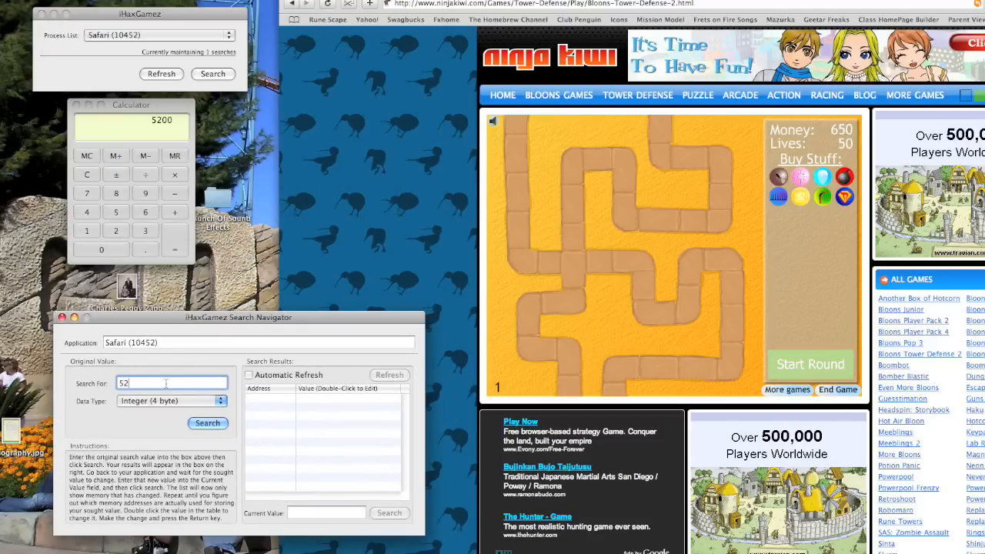
{"action": "type", "text": "00"}
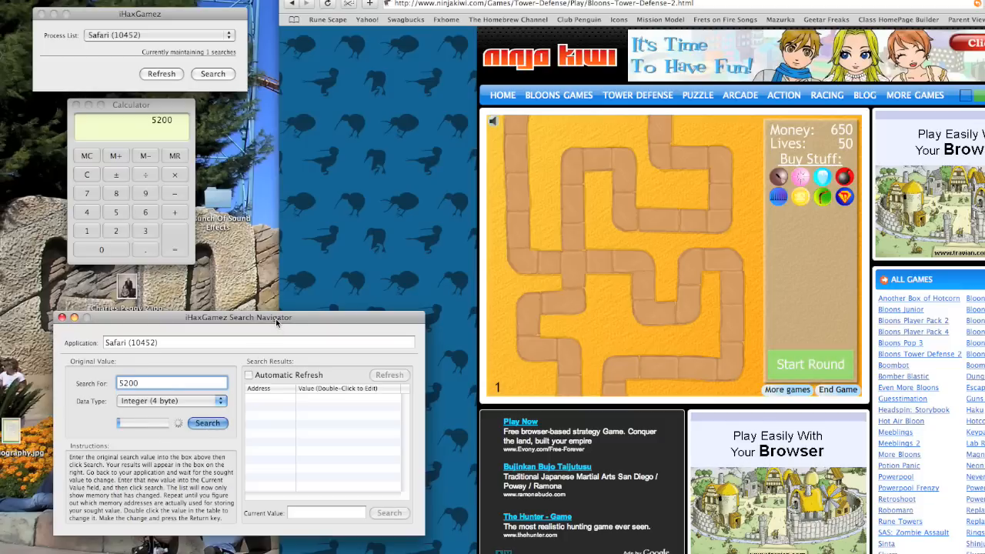
{"action": "left_click", "coordinate": [207, 423]}
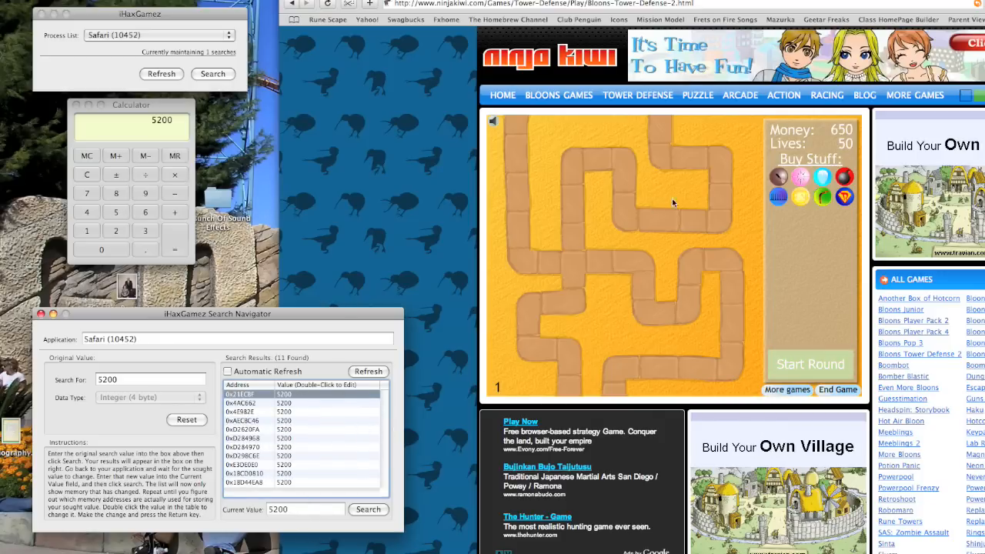
{"action": "left_click", "coordinate": [670, 167]}
{"action": "type", "text": "29"}
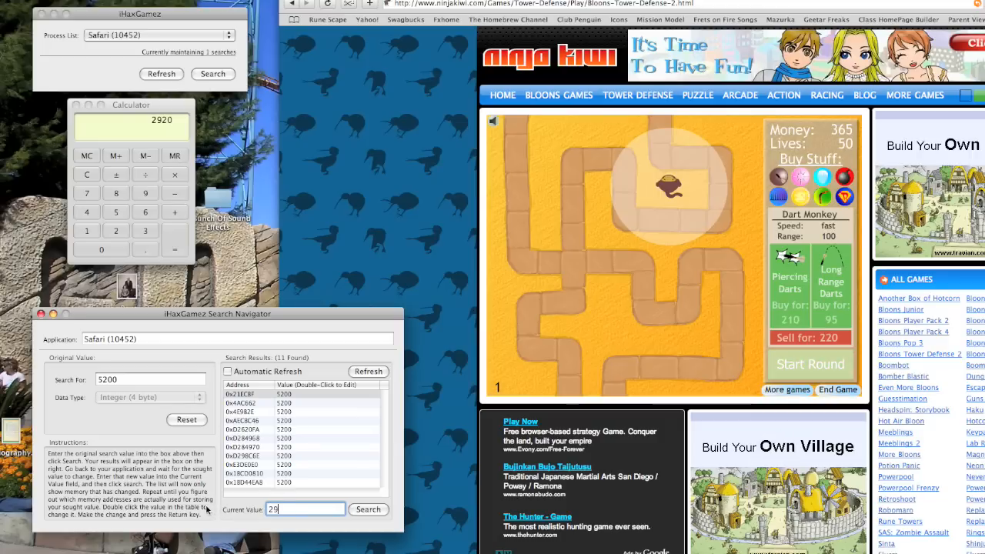
- Narrow the results with 2920 and set the remaining money address to 800000
{"action": "left_click", "coordinate": [368, 509]}
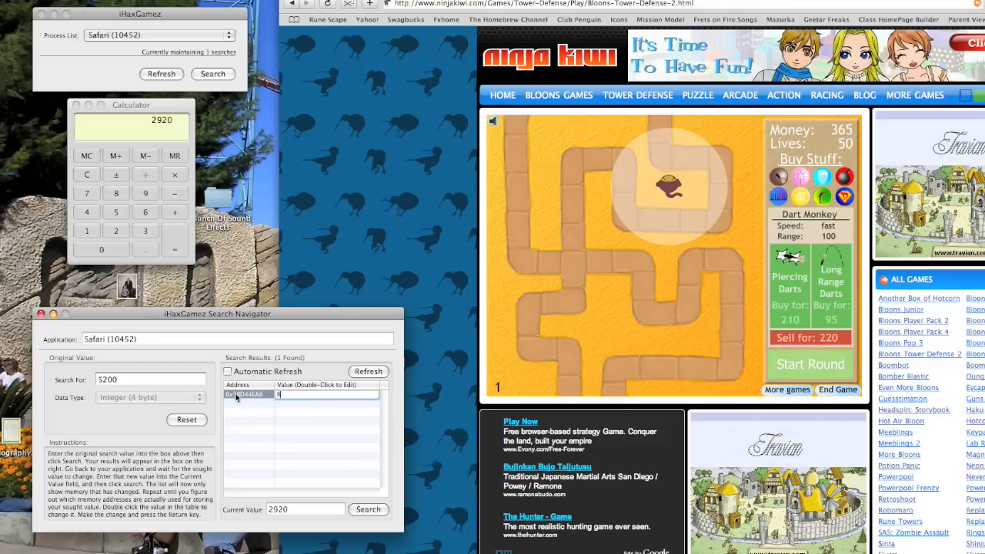
{"action": "type", "text": "800000"}
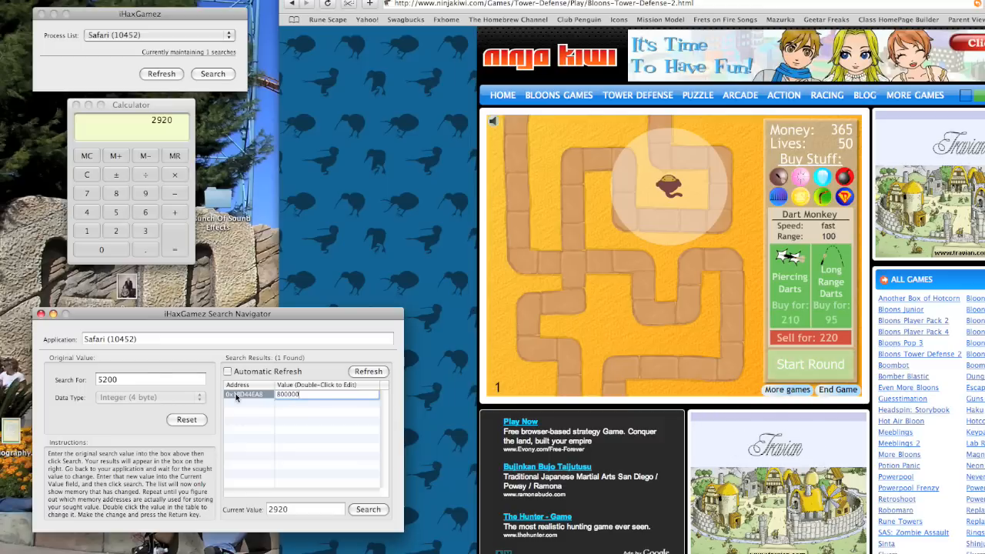
{"action": "left_click", "coordinate": [368, 371]}
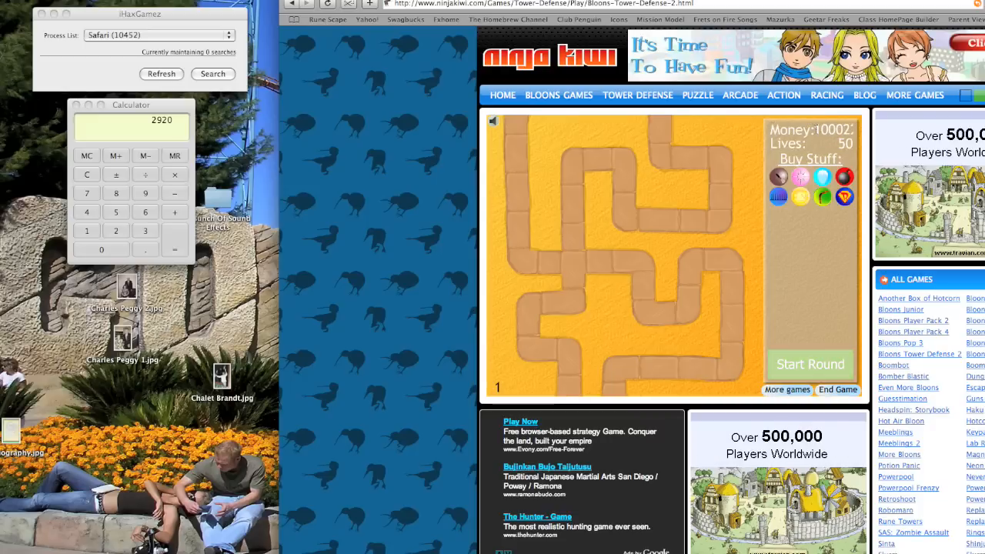
- Place Super Monkeys near the top track and on the left side
{"action": "left_click", "coordinate": [844, 197]}
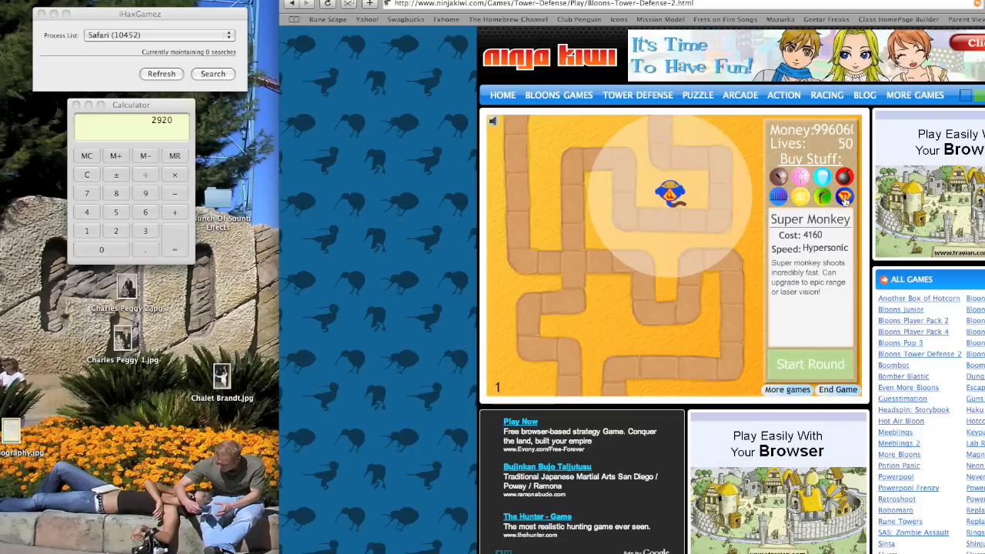
{"action": "left_click", "coordinate": [663, 241]}
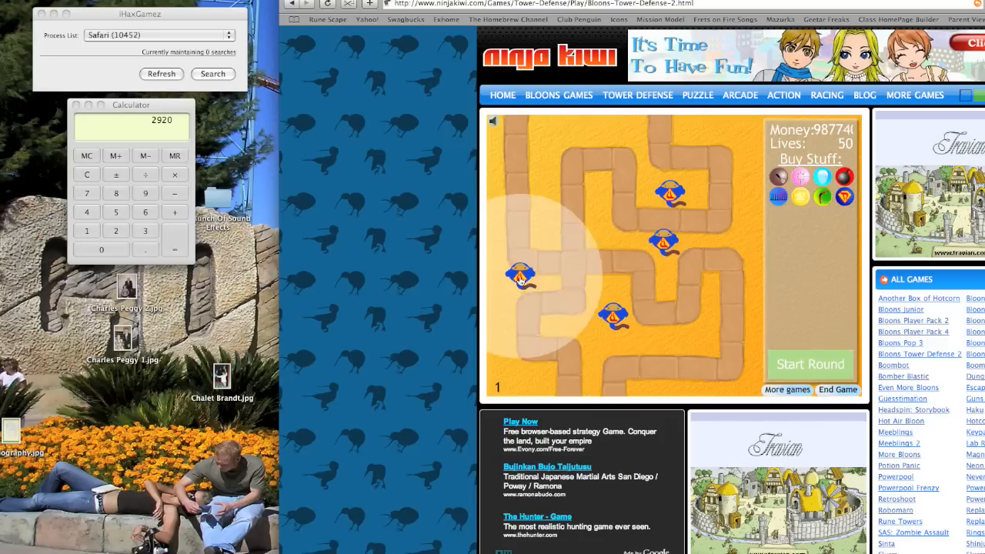
{"action": "left_click", "coordinate": [687, 339]}
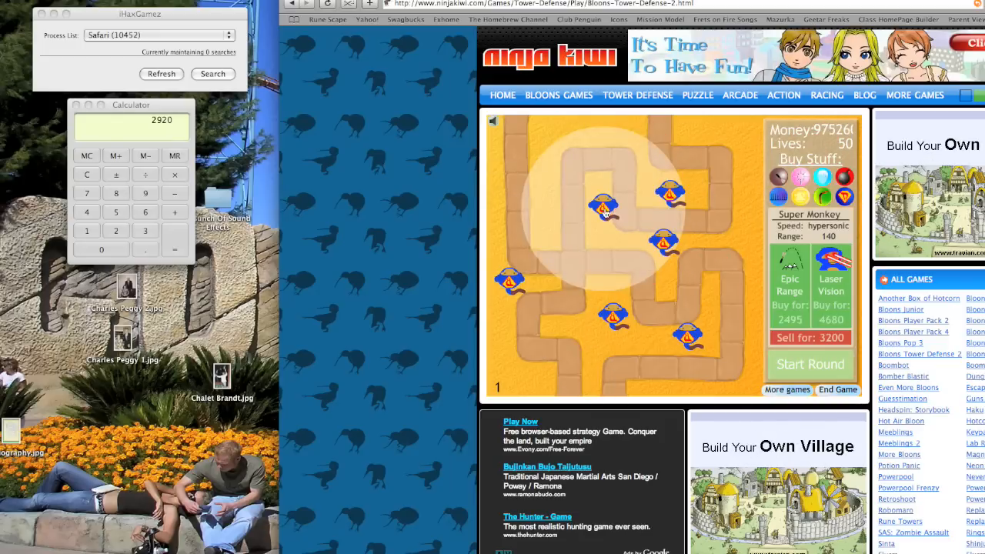
{"action": "mouse_move", "coordinate": [689, 206]}
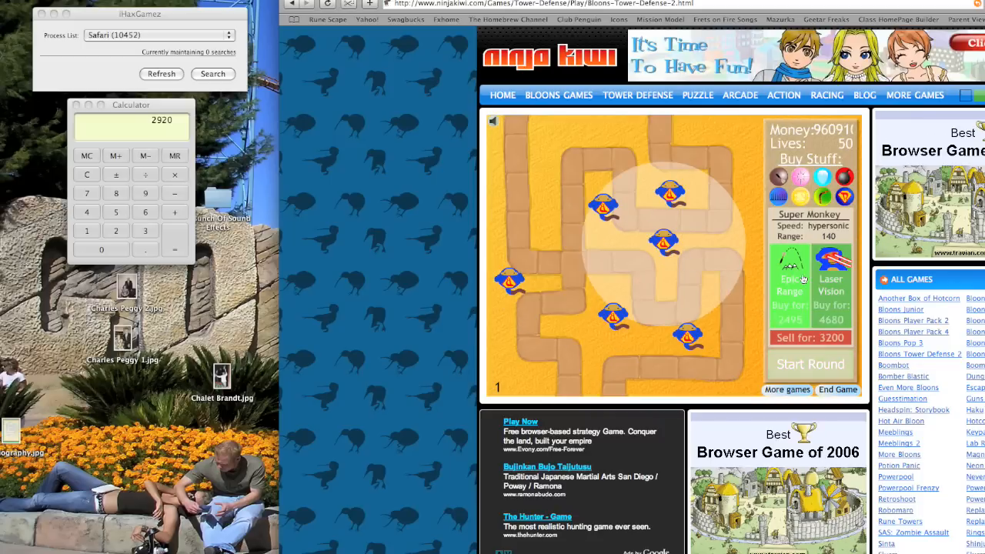
- Buy Laser Vision for Super Monkeys, including the leftmost, and check its upgrades
{"action": "left_click", "coordinate": [789, 284]}
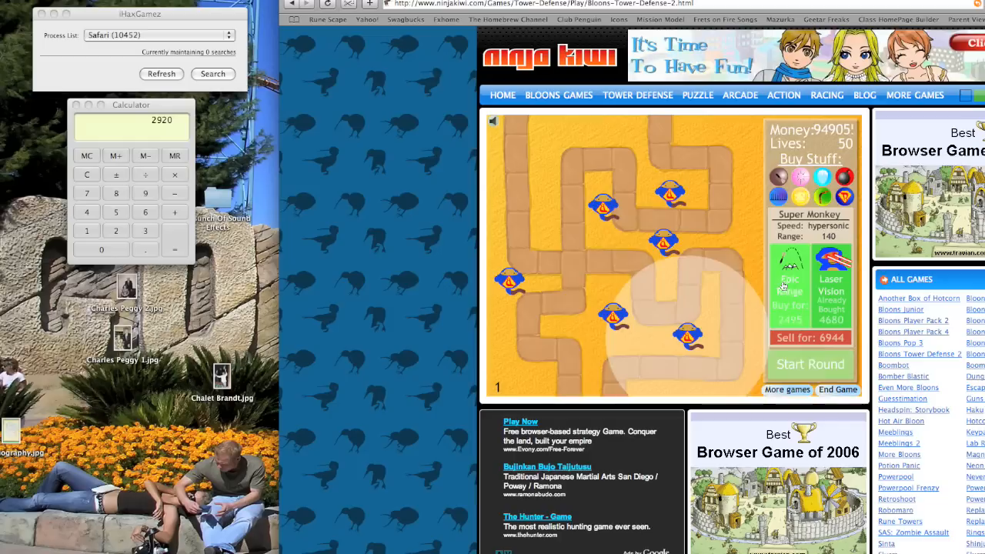
{"action": "left_click", "coordinate": [788, 277]}
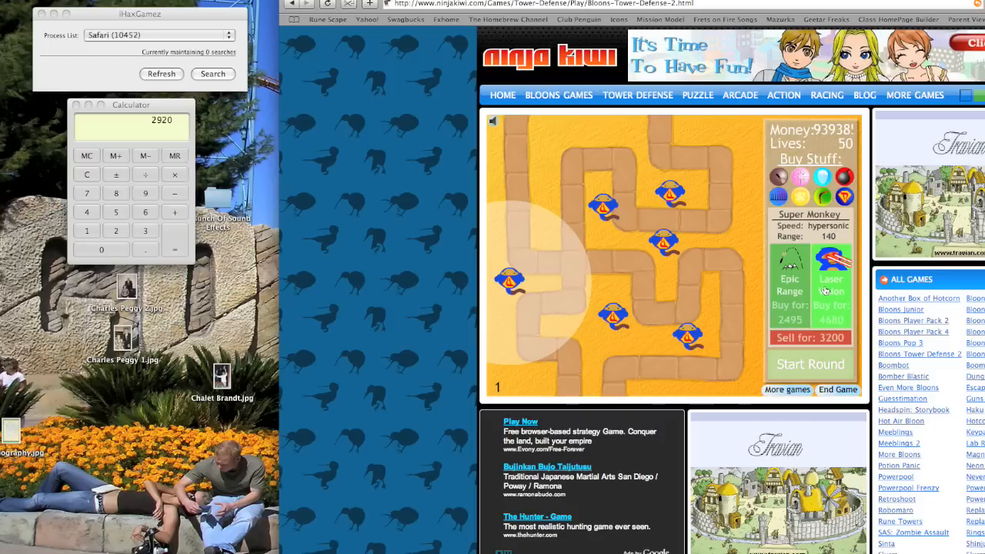
{"action": "left_click", "coordinate": [832, 270]}
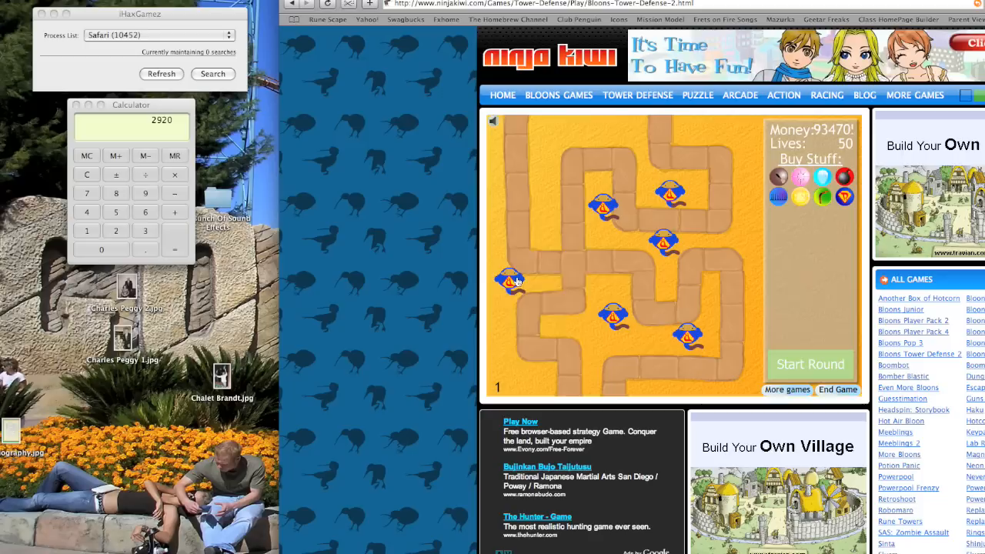
{"action": "left_click", "coordinate": [510, 280]}
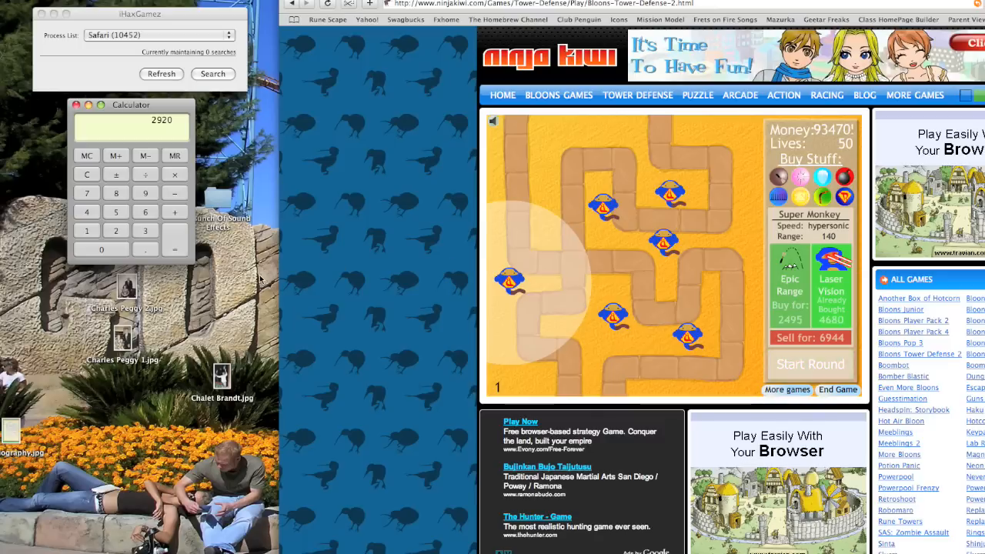
- Compute 140×8 in Calculator, then search Safari's memory for 1120, finding 93 matches
{"action": "left_click", "coordinate": [86, 174]}
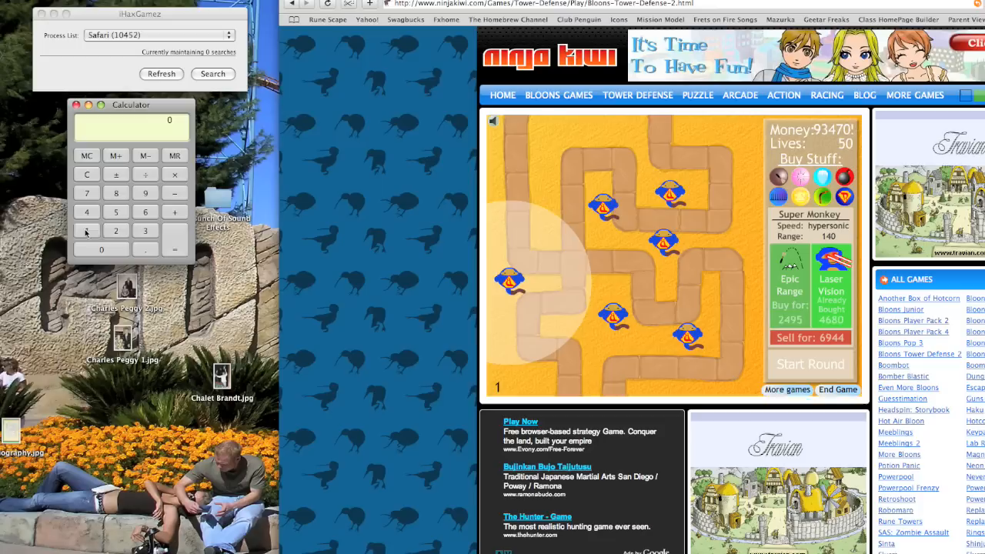
{"action": "left_click", "coordinate": [116, 193]}
{"action": "type", "text": "1120"}
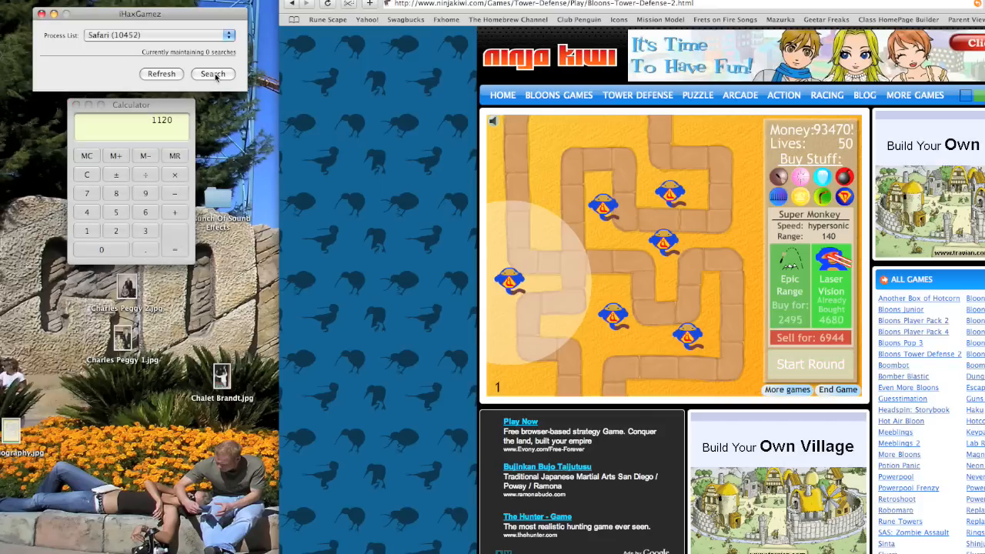
{"action": "left_click", "coordinate": [214, 74]}
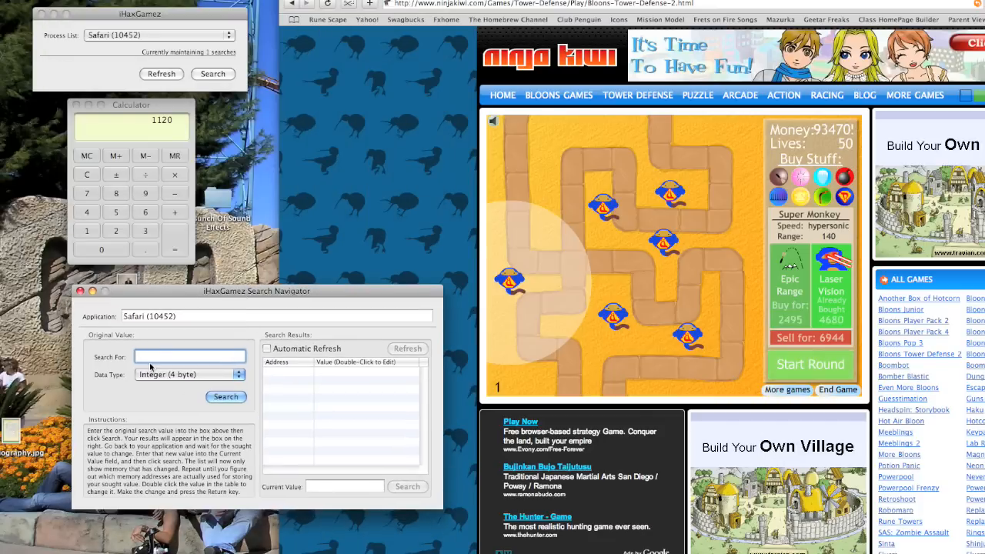
{"action": "type", "text": "1120"}
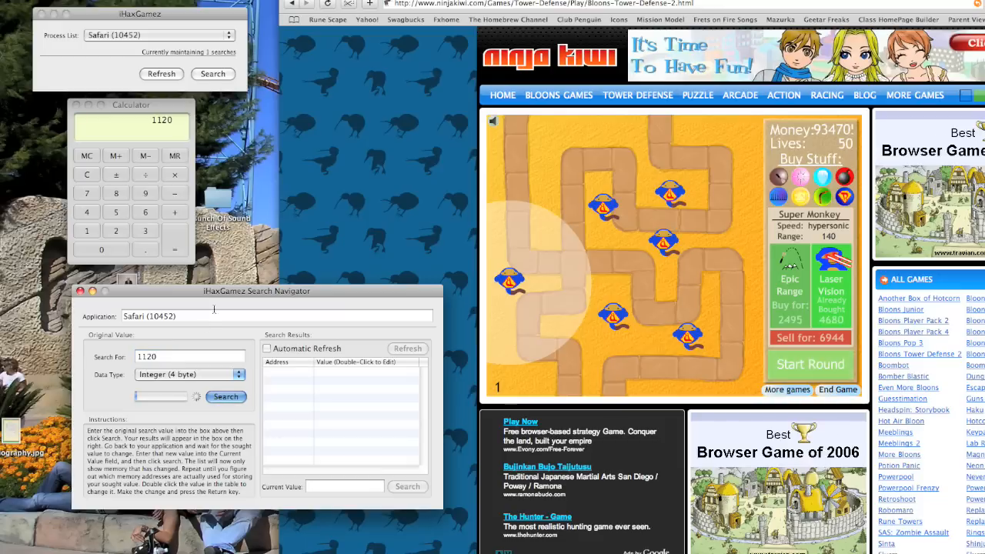
{"action": "left_click", "coordinate": [226, 396]}
{"action": "type", "text": "1"}
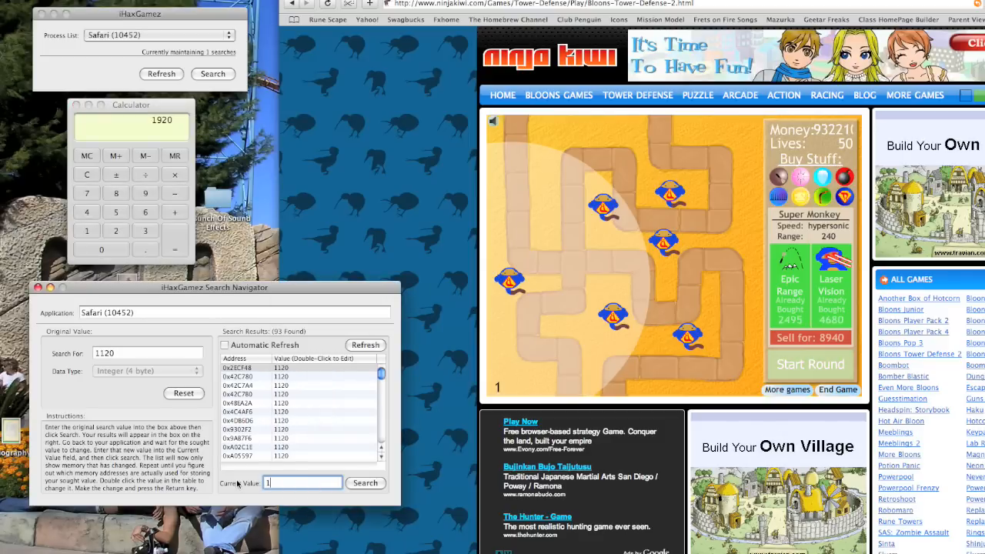
- Narrow the results to the address holding 1920 and set it to 800000
{"action": "left_click", "coordinate": [365, 482]}
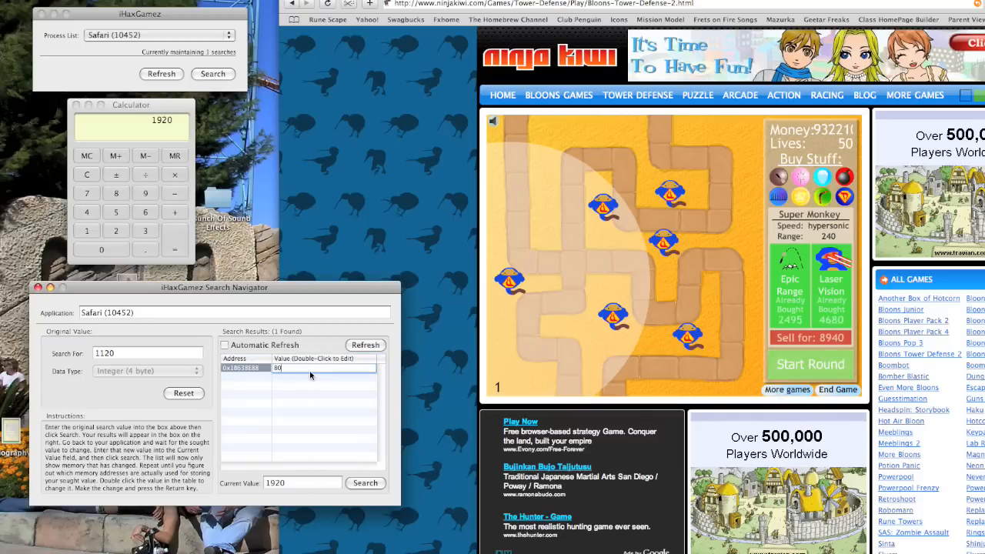
{"action": "type", "text": "800000"}
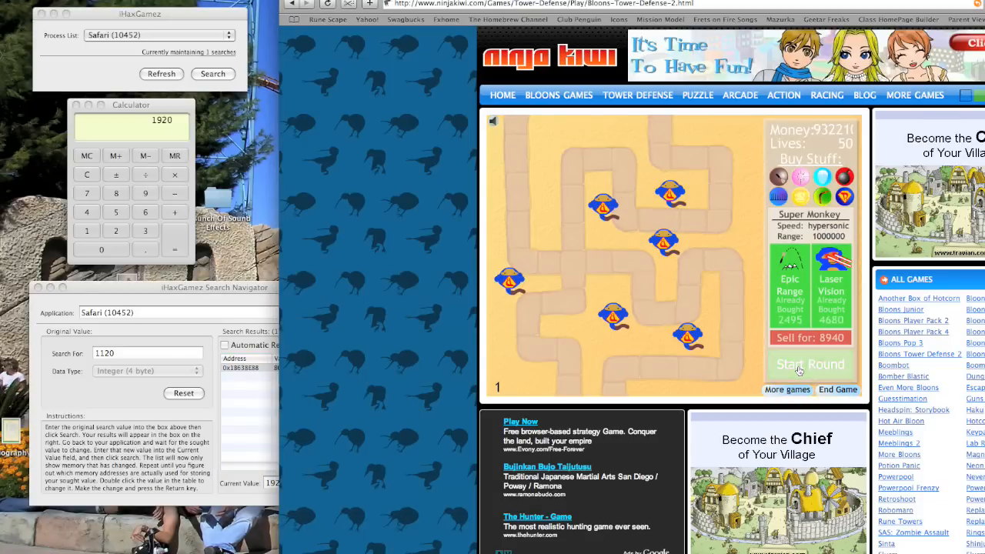
- Start round 1 and let the monkeys clear it for 100 money
{"action": "left_click", "coordinate": [809, 364]}
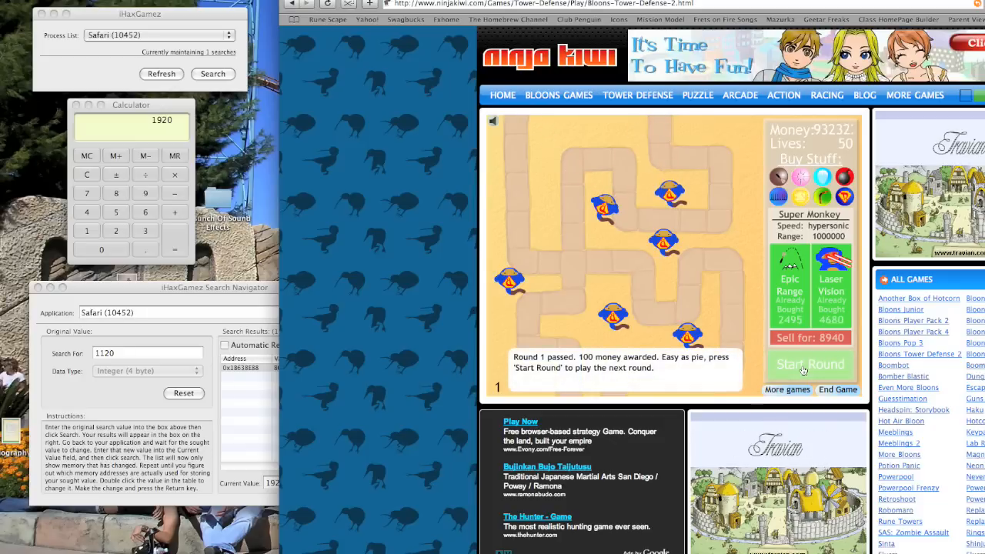
{"action": "mouse_move", "coordinate": [711, 313]}
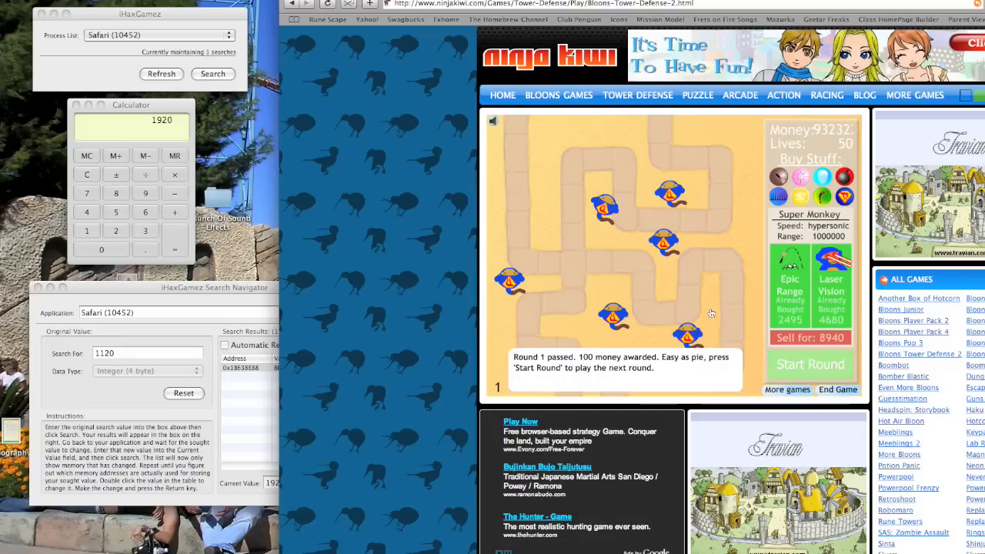